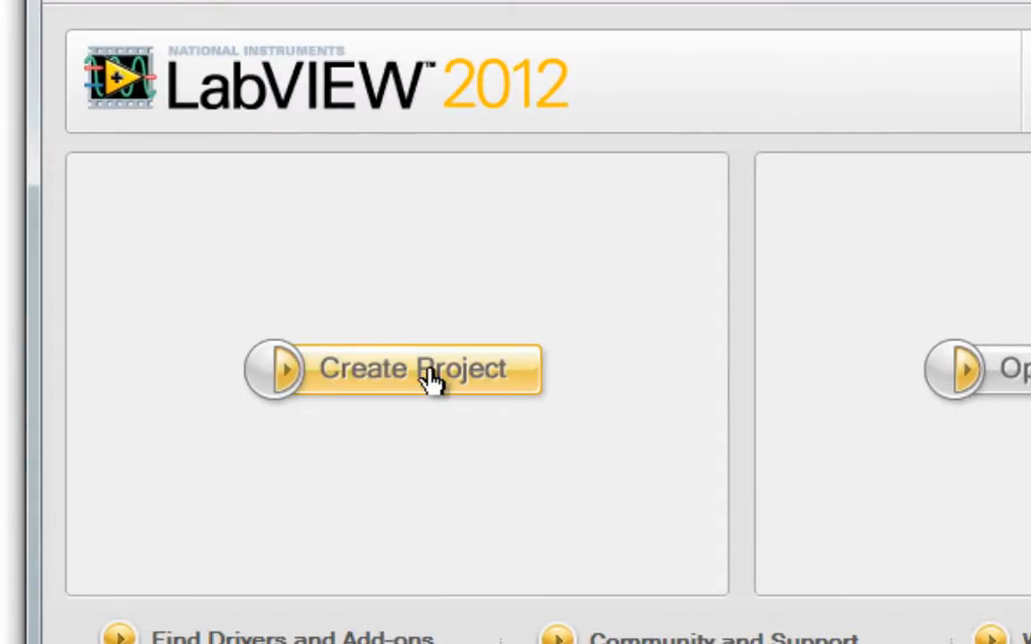
Step: Start a new LabVIEW project with Create Project on the Getting Started window
{"action": "left_click", "coordinate": [411, 369]}
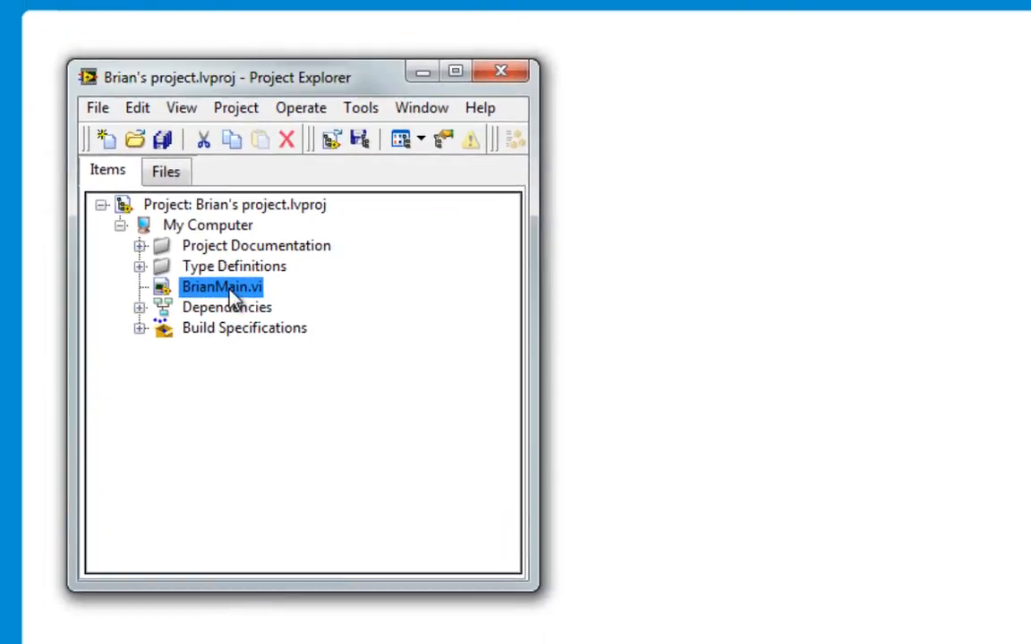